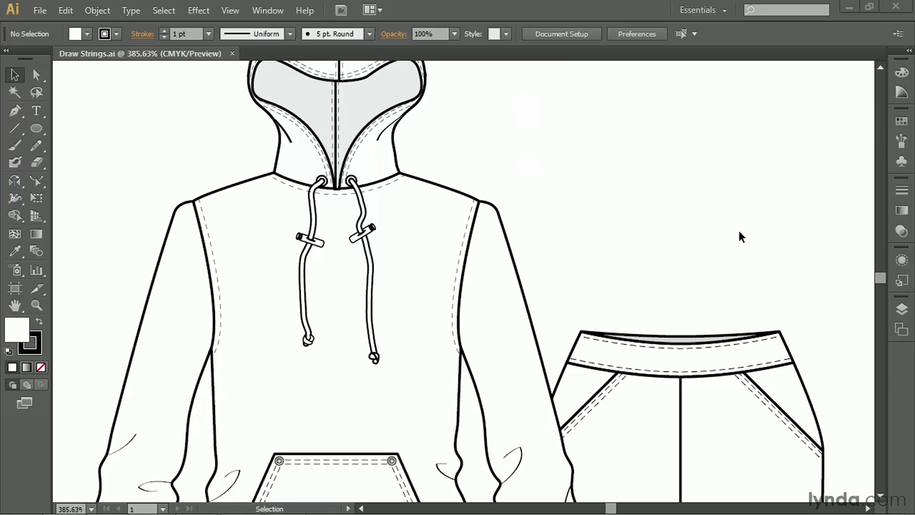
mouse_move(686, 206)
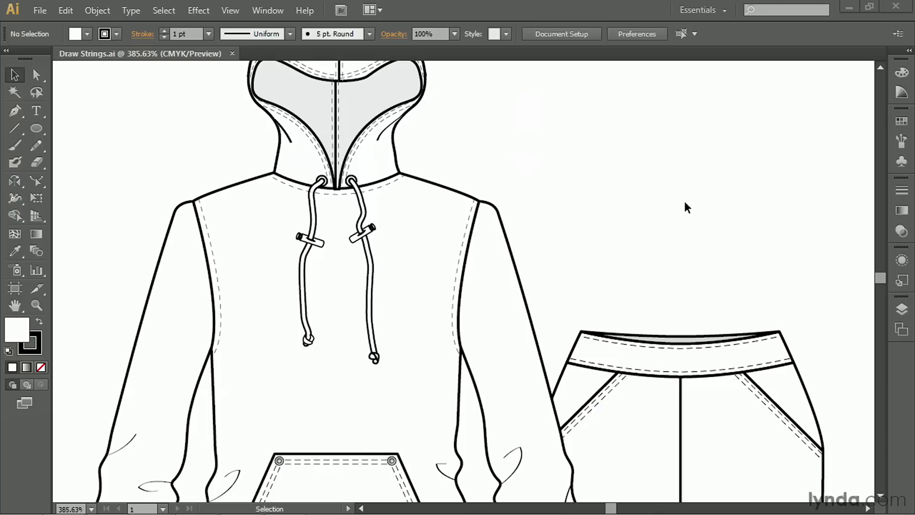
Step: Pencil-draw two wavy drawstring cords and two teardrop loops right of the hoodie
click(36, 144)
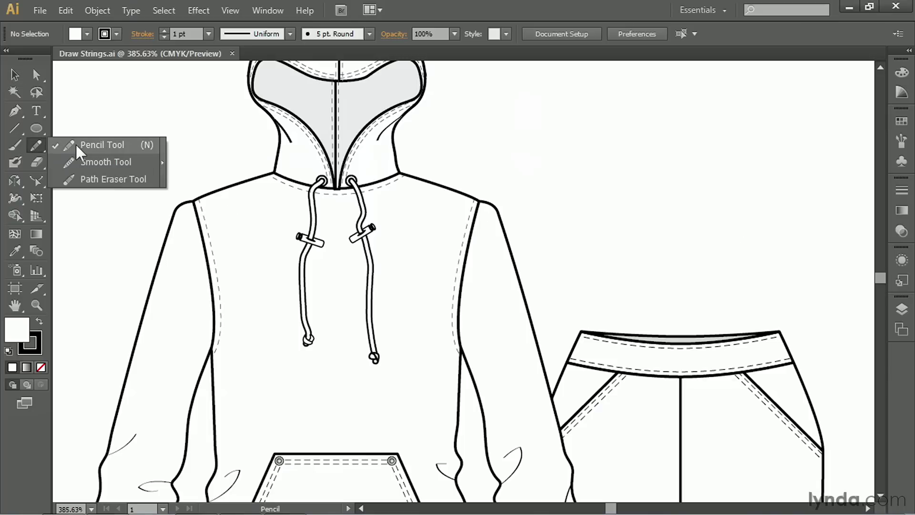
click(102, 145)
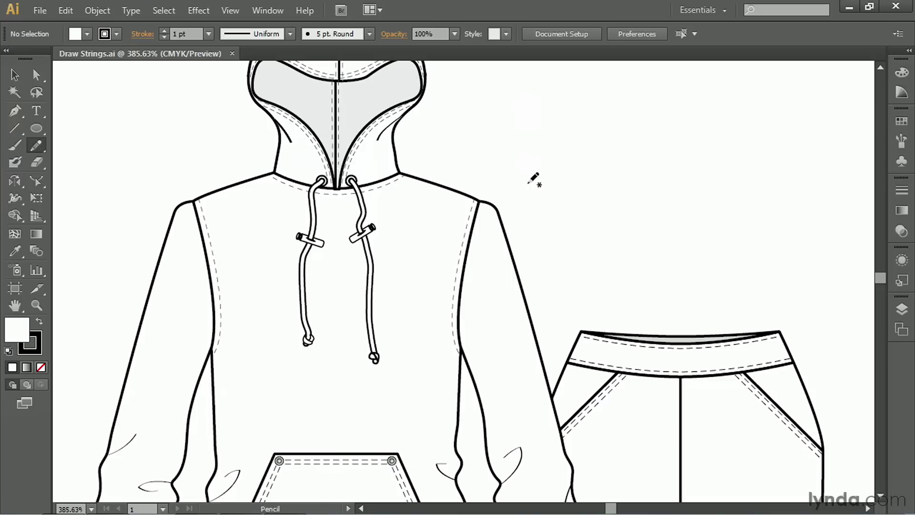
mouse_move(602, 153)
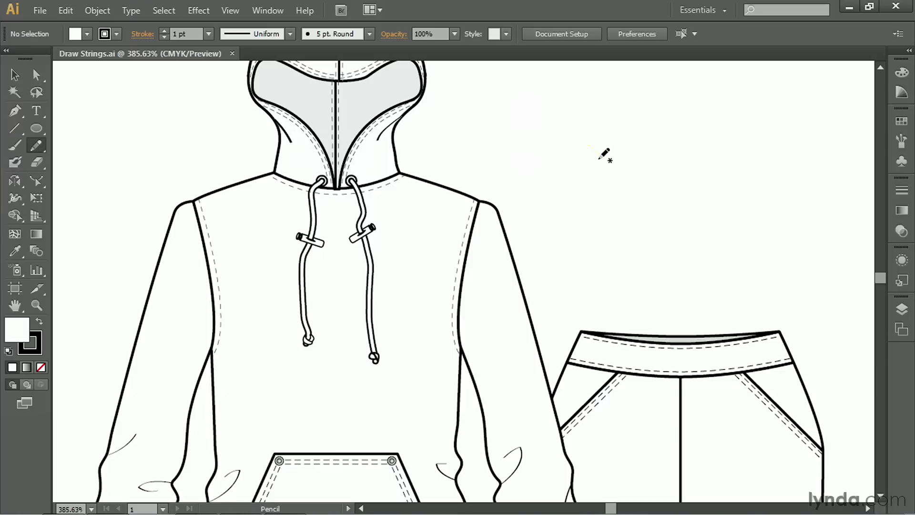
drag(591, 146, 601, 282)
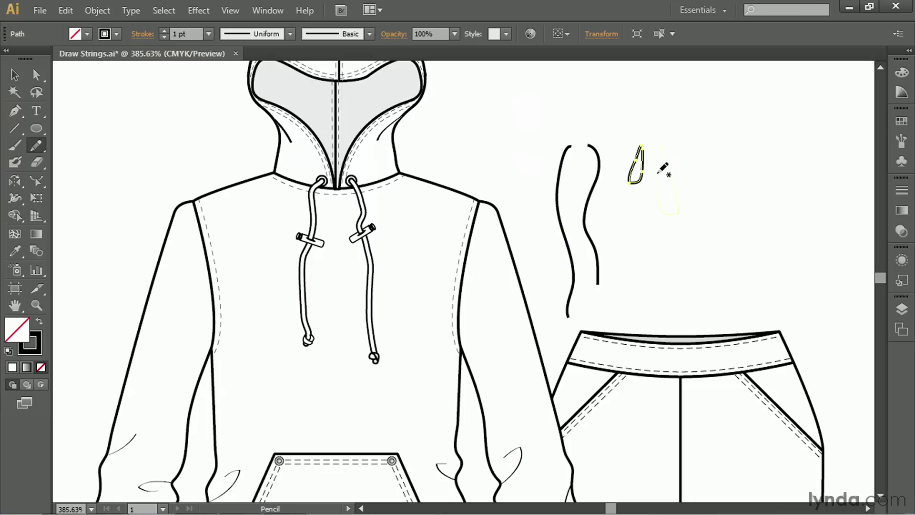
drag(660, 146, 668, 207)
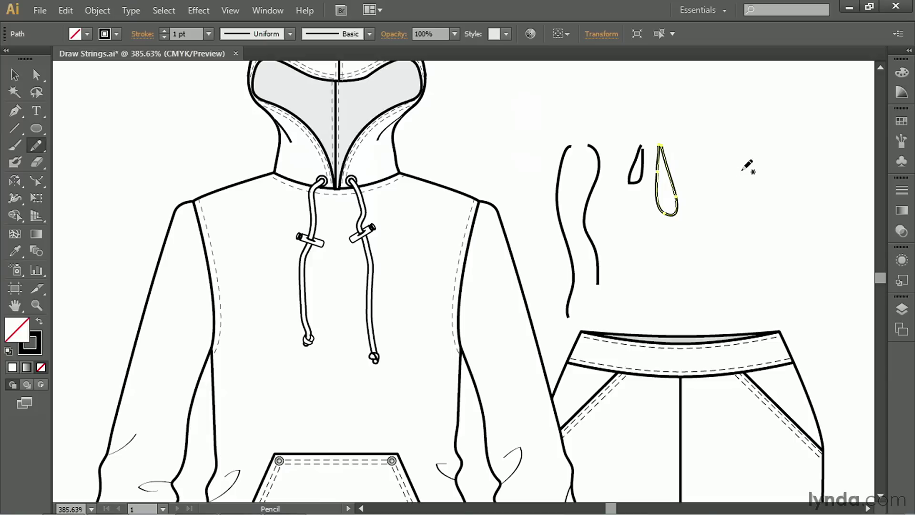
mouse_move(14, 76)
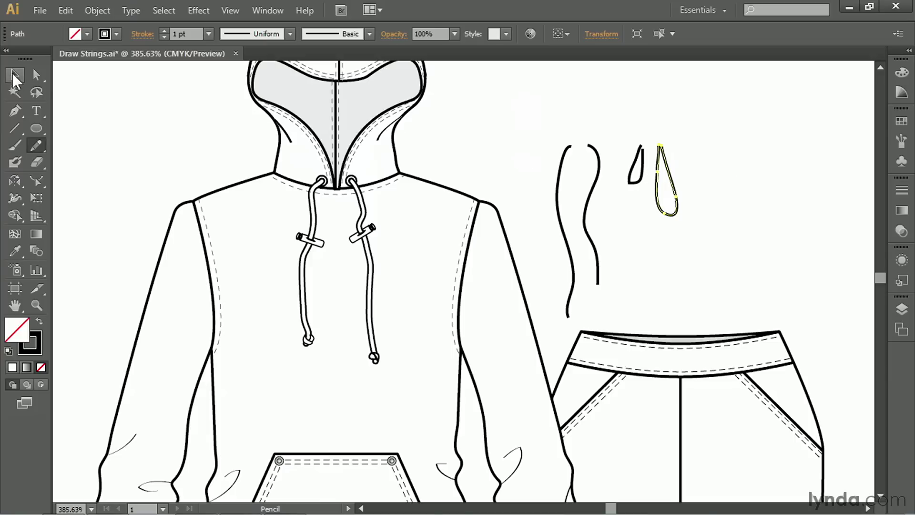
click(14, 75)
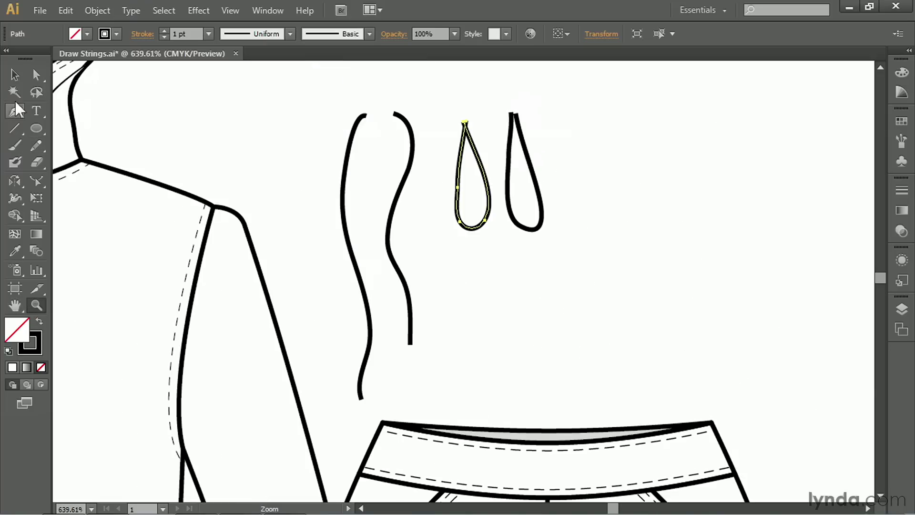
Step: Draw two small curved knot arcs beside the loops and select them to check
click(36, 145)
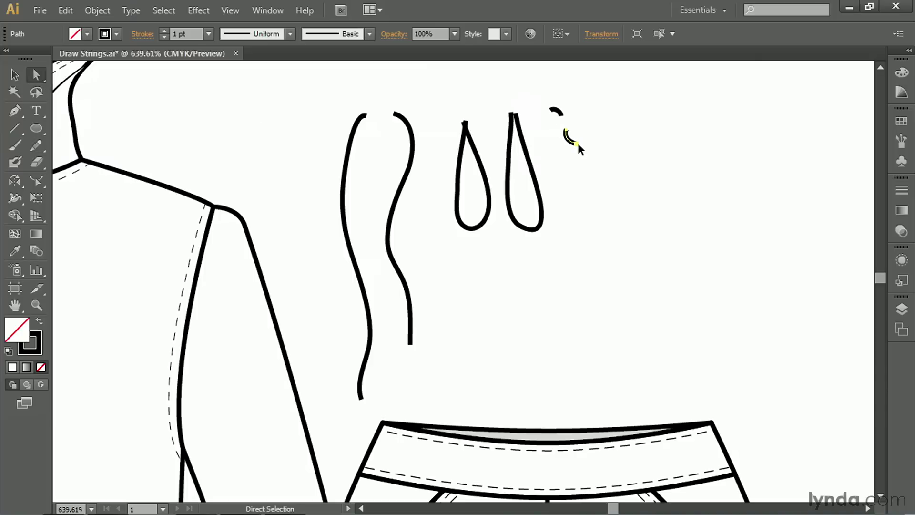
click(566, 138)
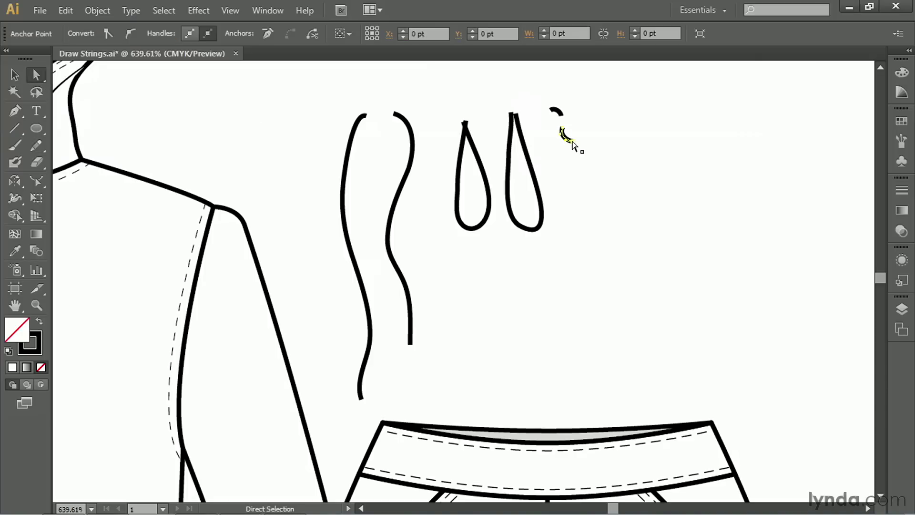
click(561, 133)
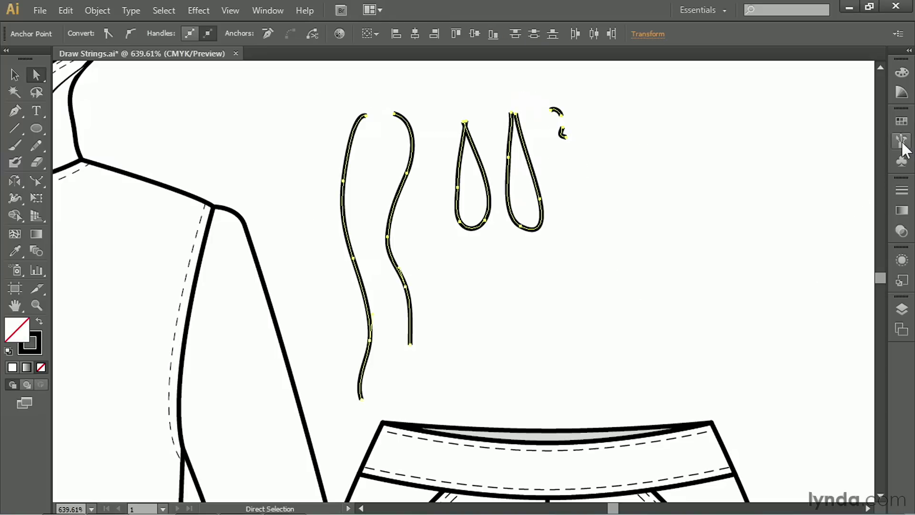
Step: Set the stroke weight of the cord, loop and knot paths to 2 pt
click(903, 141)
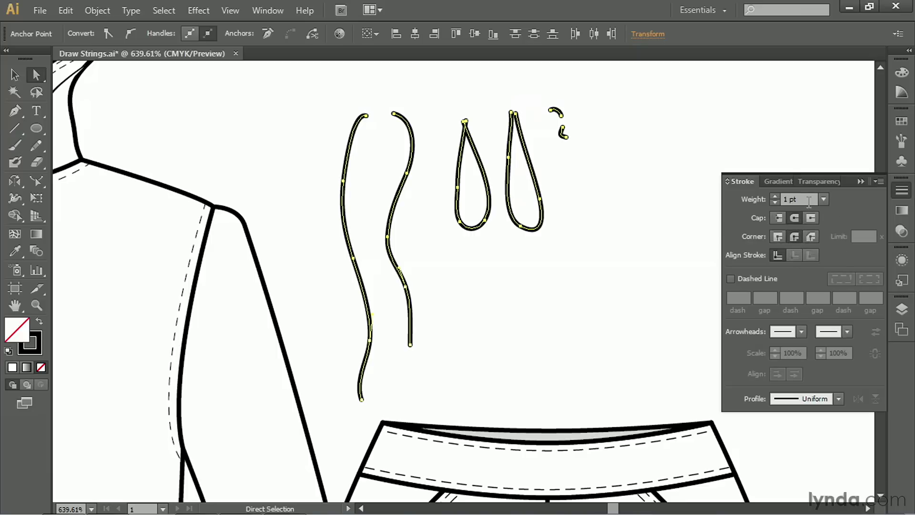
click(825, 199)
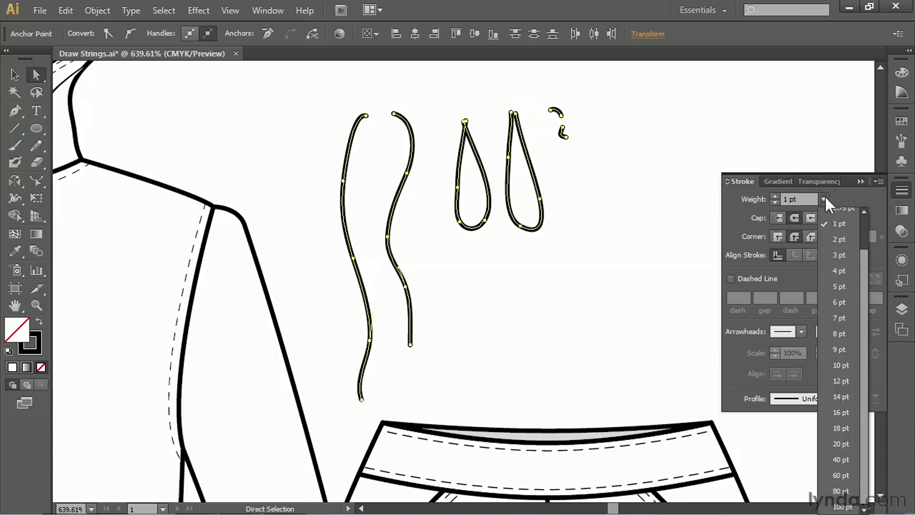
click(839, 240)
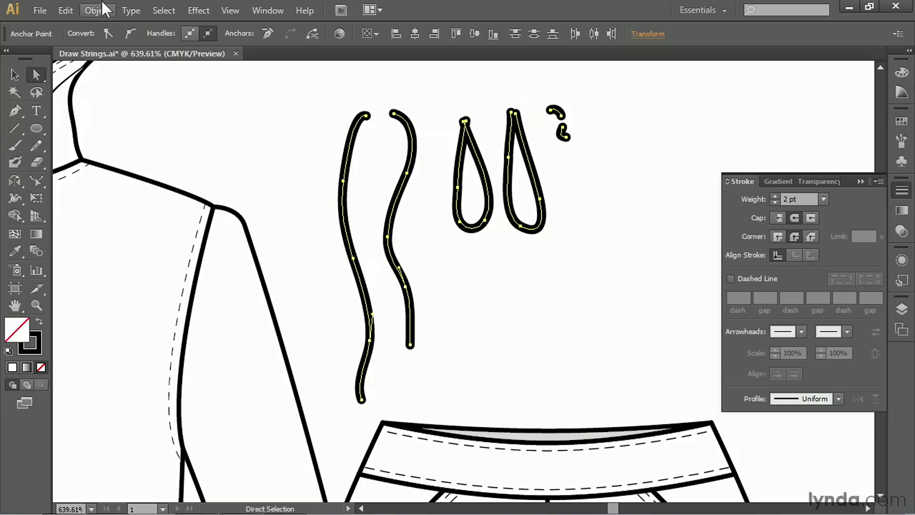
Step: Expand the drawstring paths with only Stroke checked, Fill unchecked
click(96, 10)
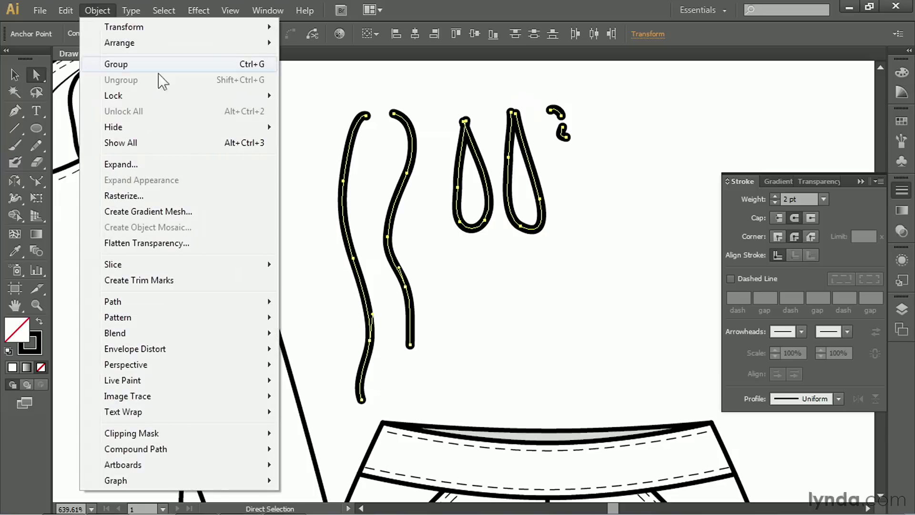
click(120, 164)
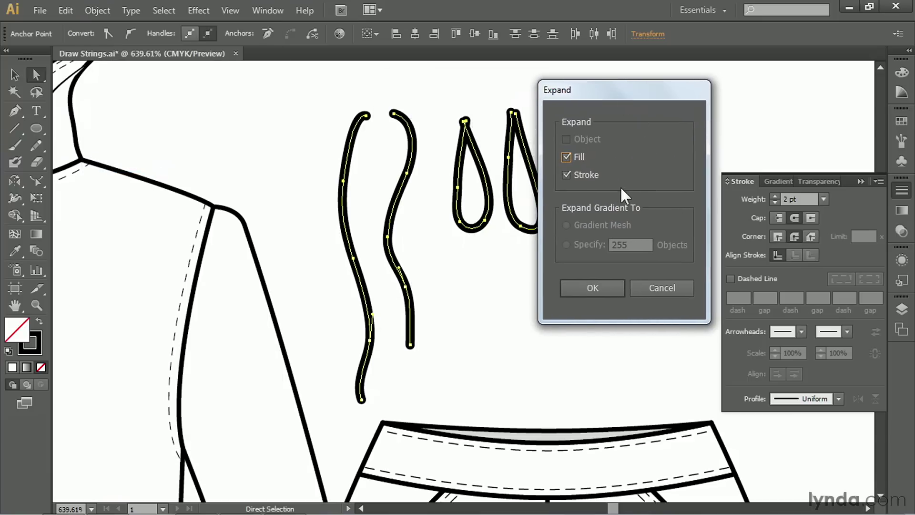
mouse_move(618, 180)
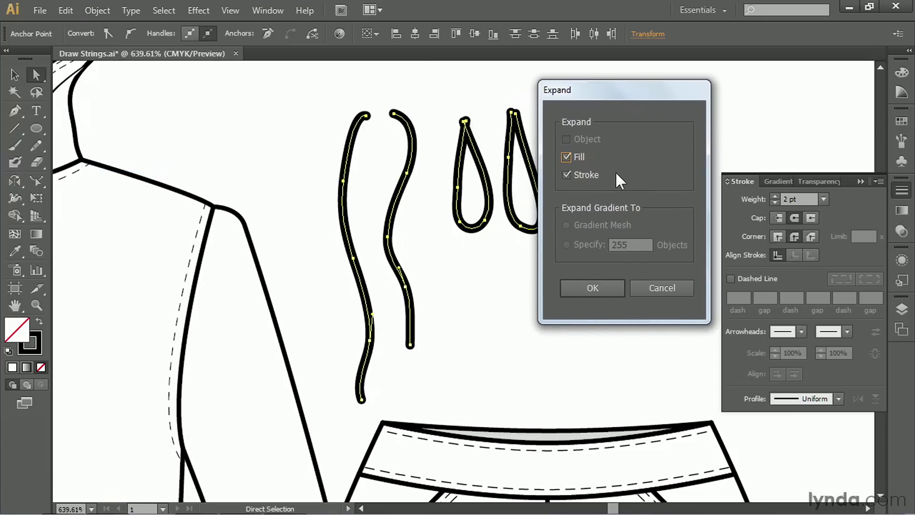
mouse_move(607, 173)
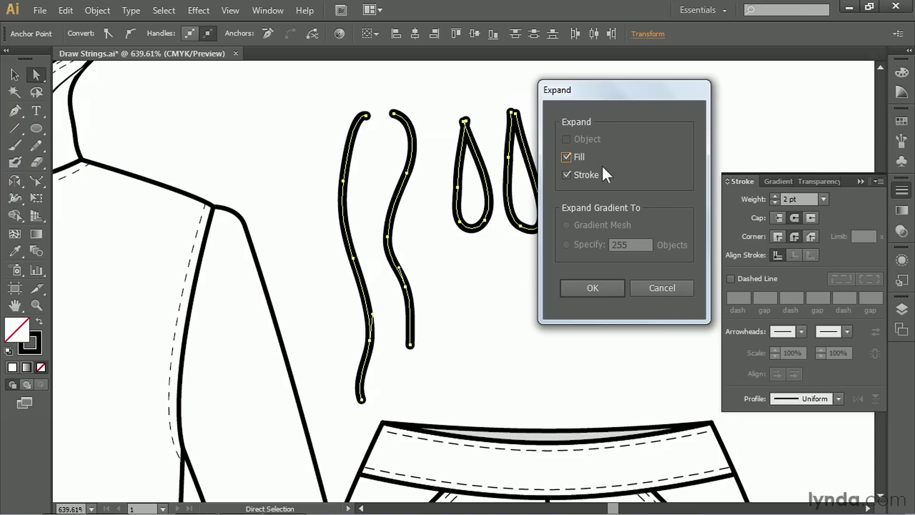
click(566, 157)
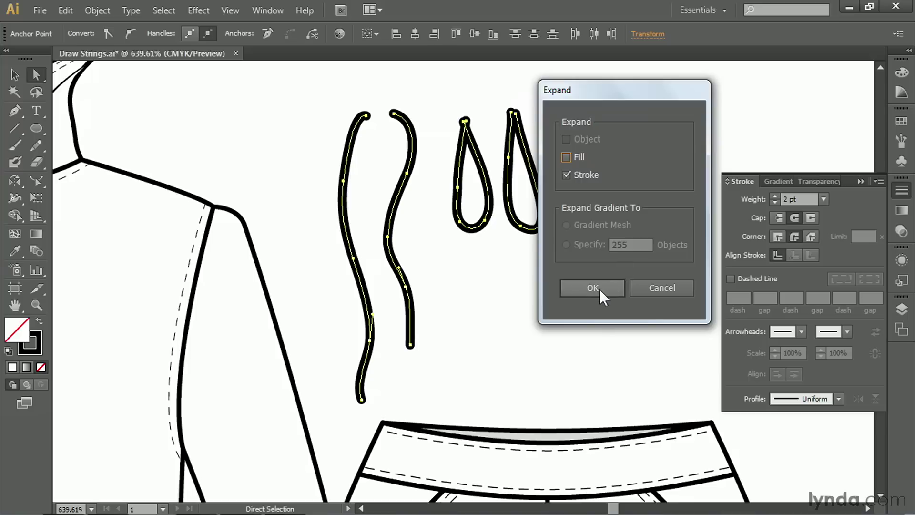
click(592, 288)
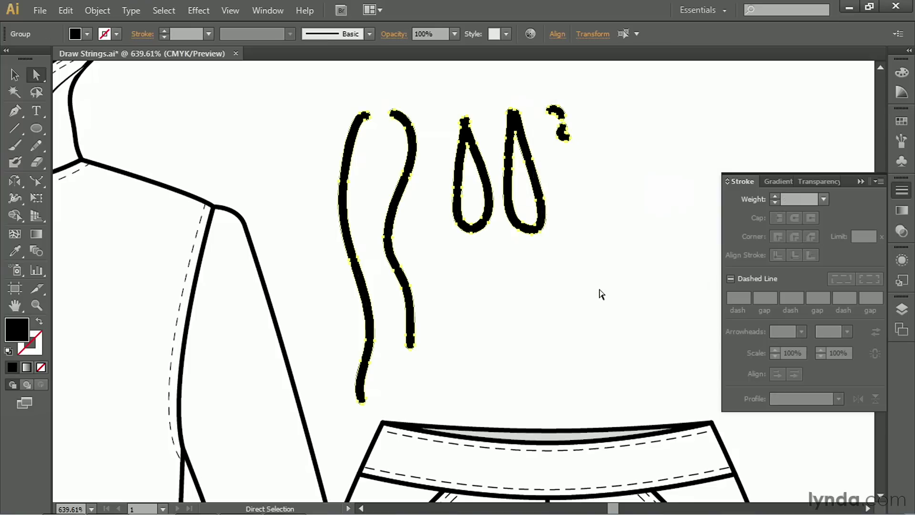
mouse_move(119, 75)
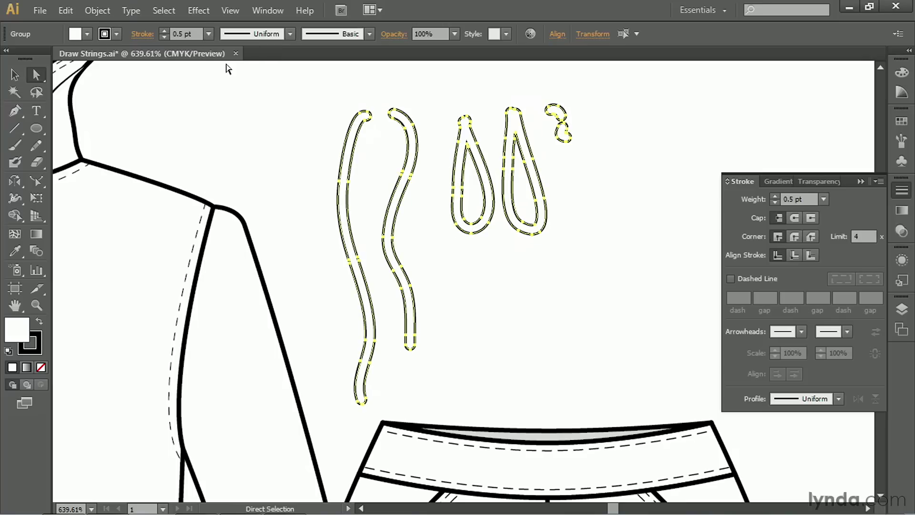
mouse_move(340, 113)
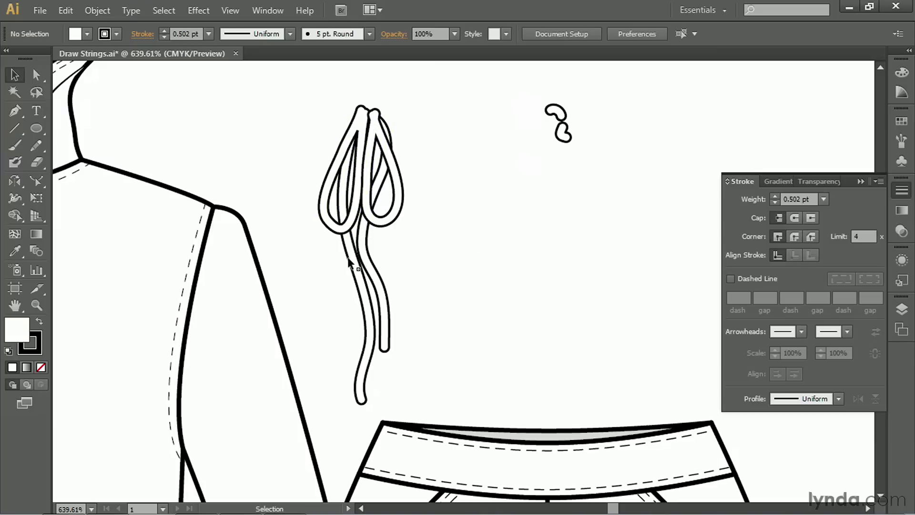
Step: Select the left cord and bring up its context menu to restack it
click(353, 270)
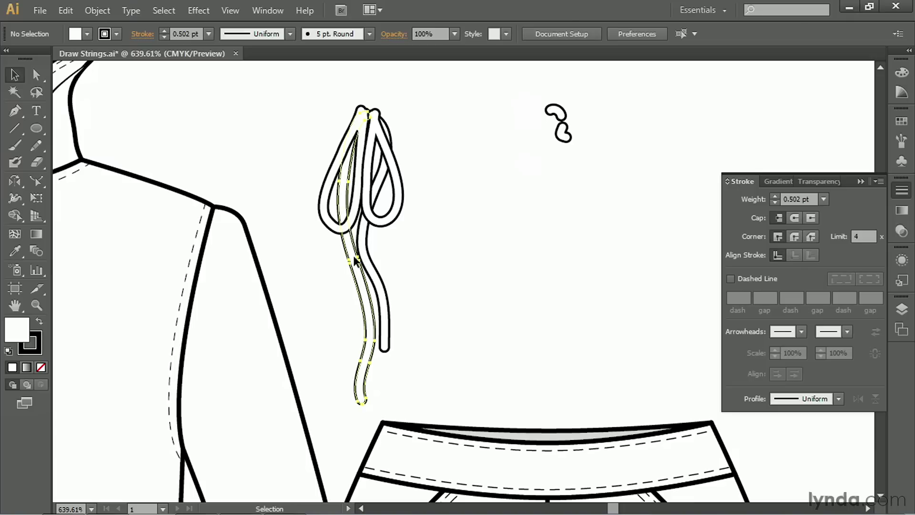
click(359, 264)
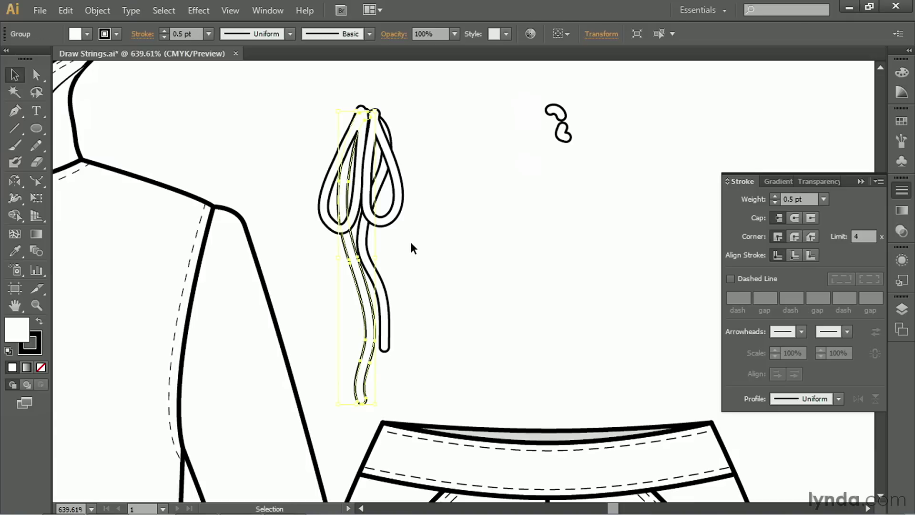
right_click(415, 248)
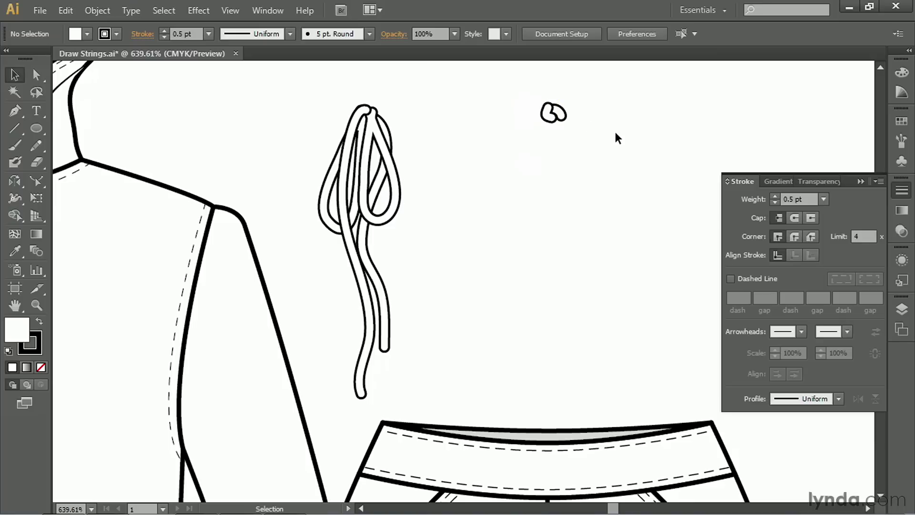
Step: Restack the knot shape, then apply Arrange > Bring to Front to the drawstring group
right_click(554, 113)
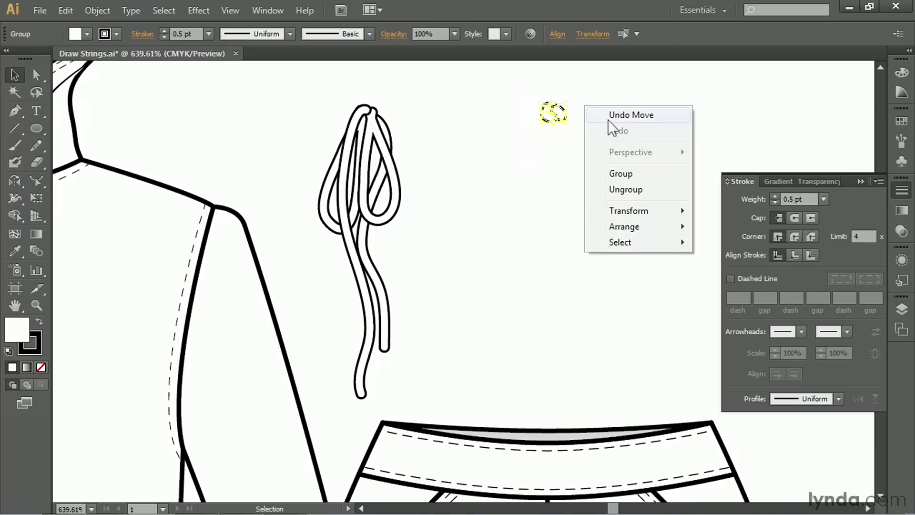
click(631, 115)
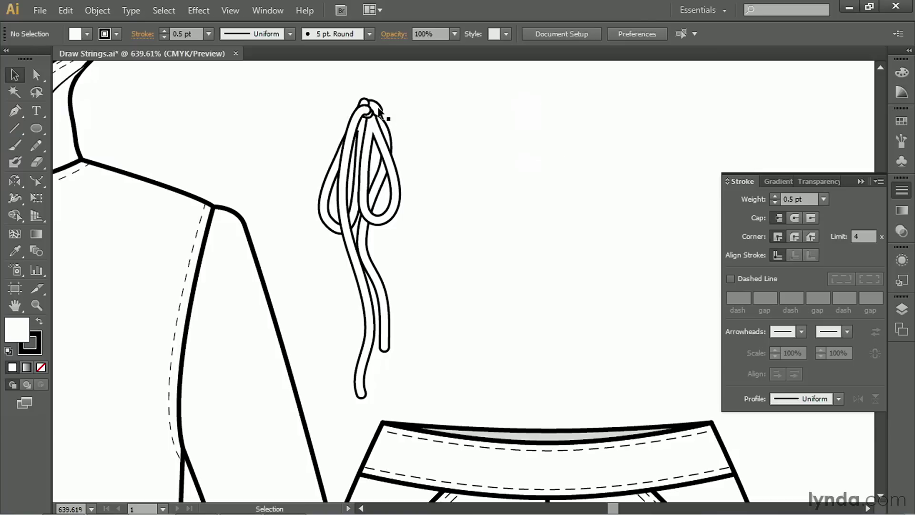
right_click(370, 108)
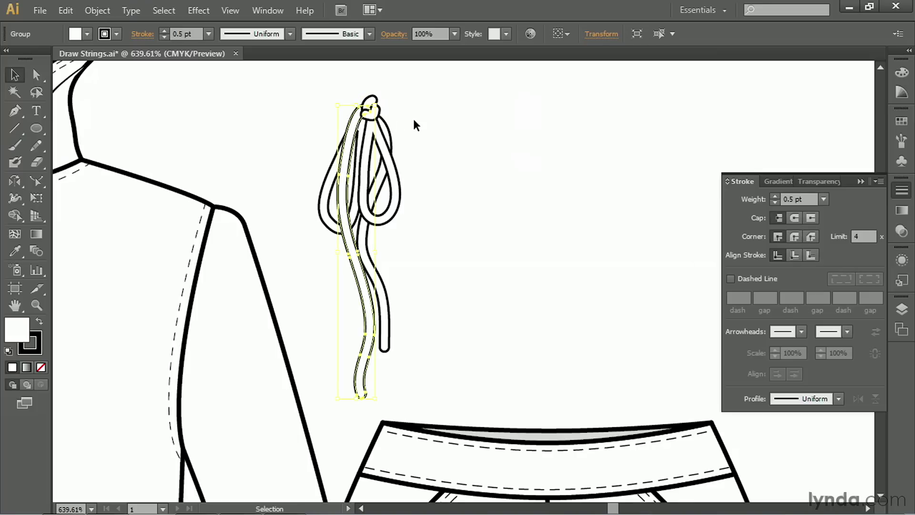
right_click(416, 125)
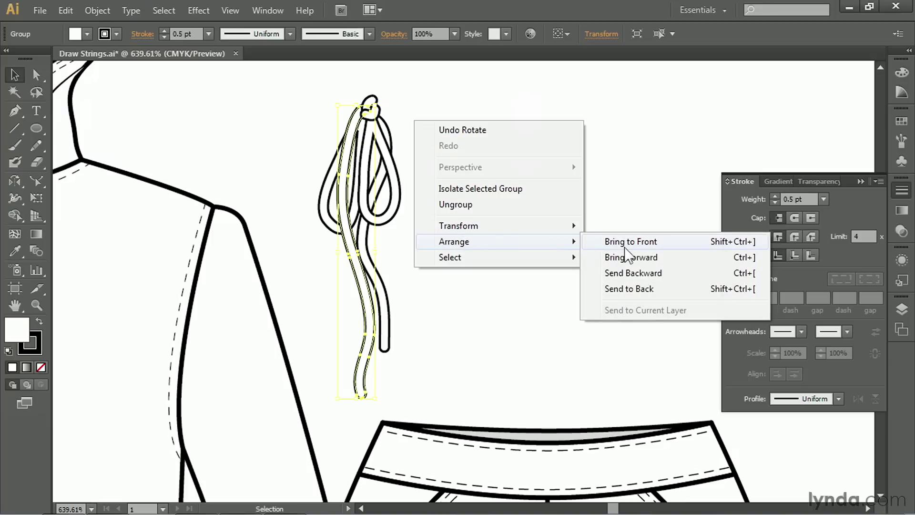
click(631, 242)
text(drawstri)
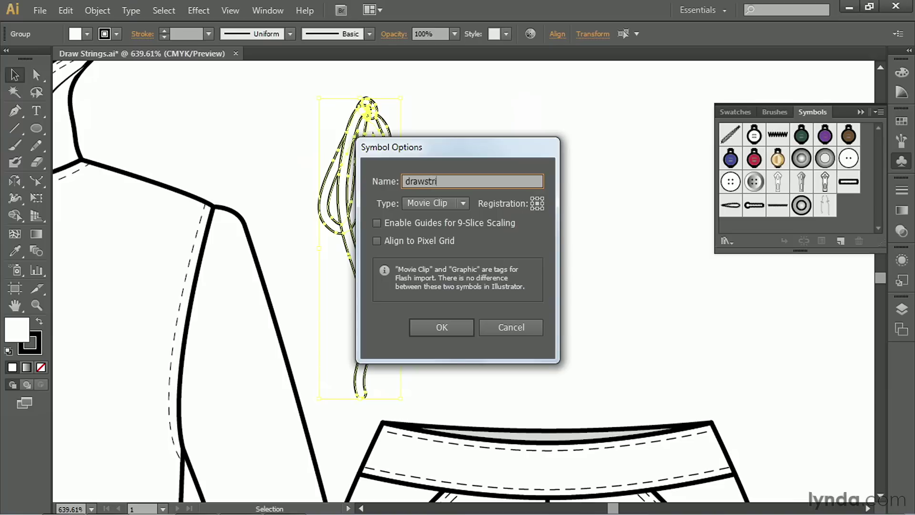
Step: Name the two new symbols 'drawstring' and 'Drawstring 2', confirming each
text(ng)
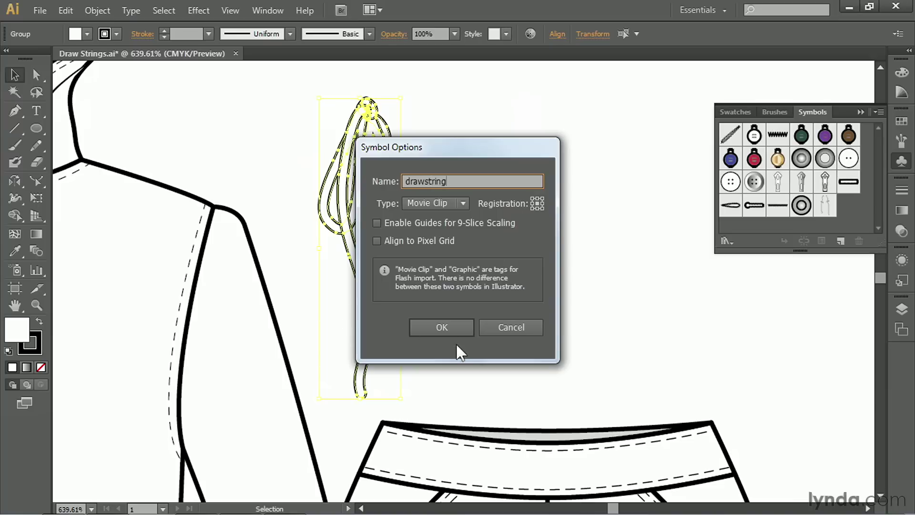
click(442, 327)
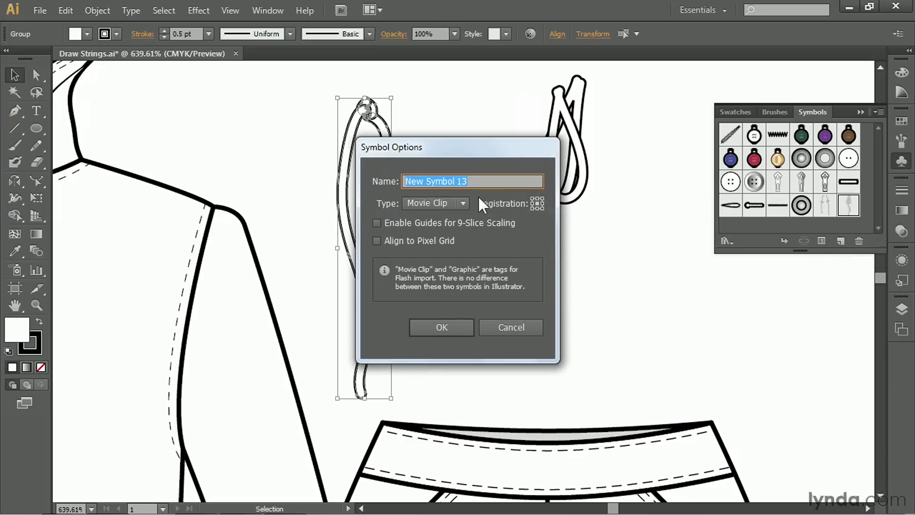
text(Drawstring 2)
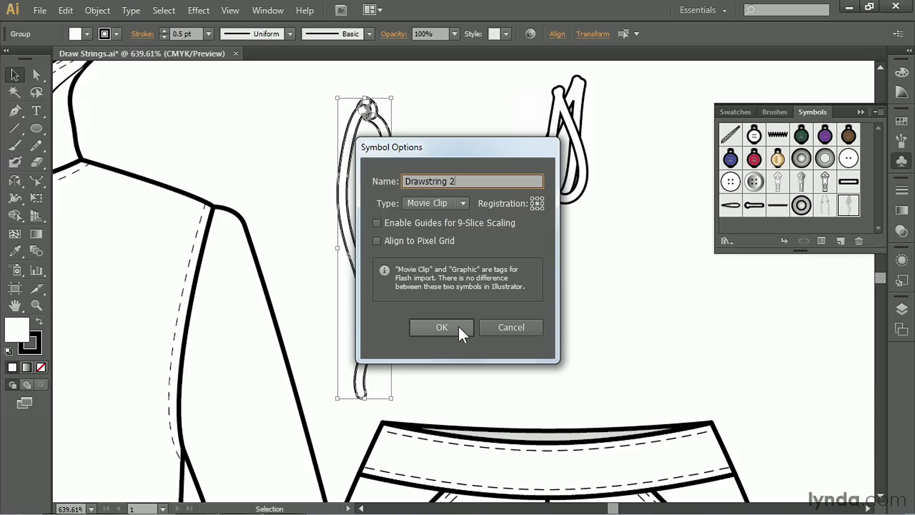
click(441, 327)
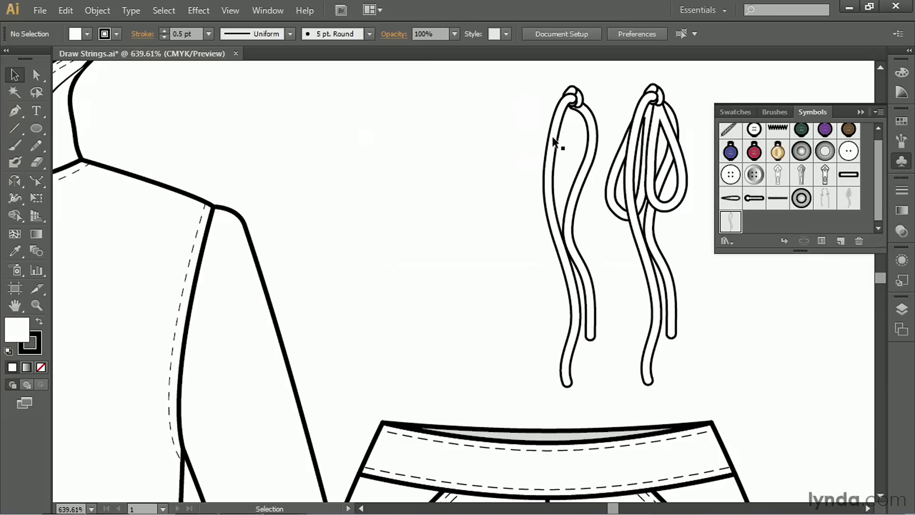
mouse_move(552, 144)
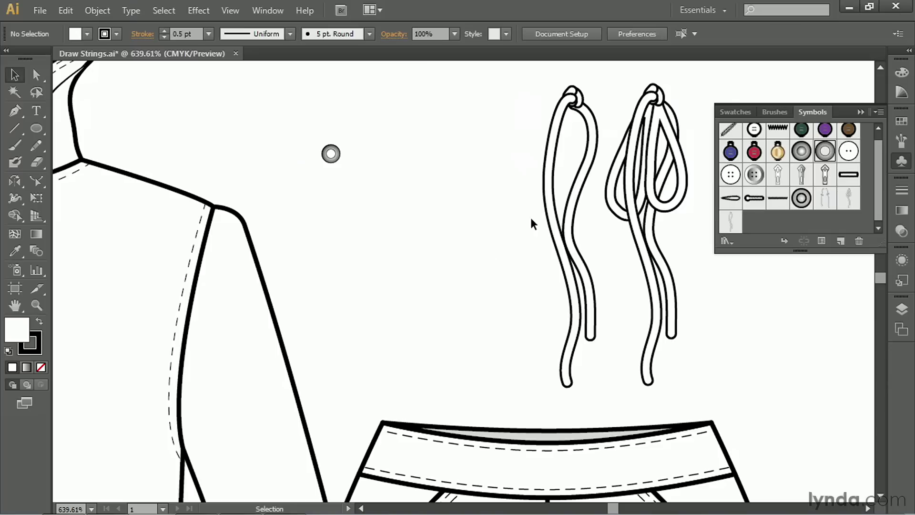
mouse_move(332, 155)
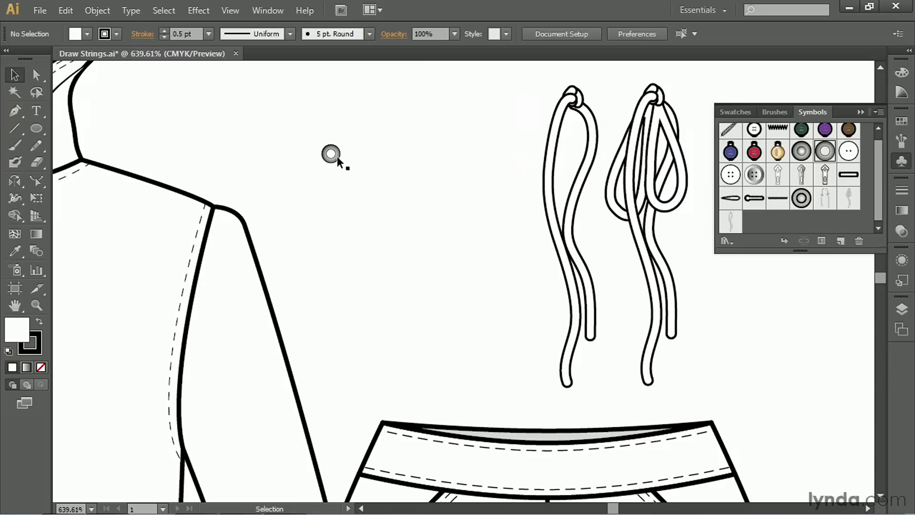
Step: Select the placed eyelet symbol instance on the hoodie artwork
click(331, 156)
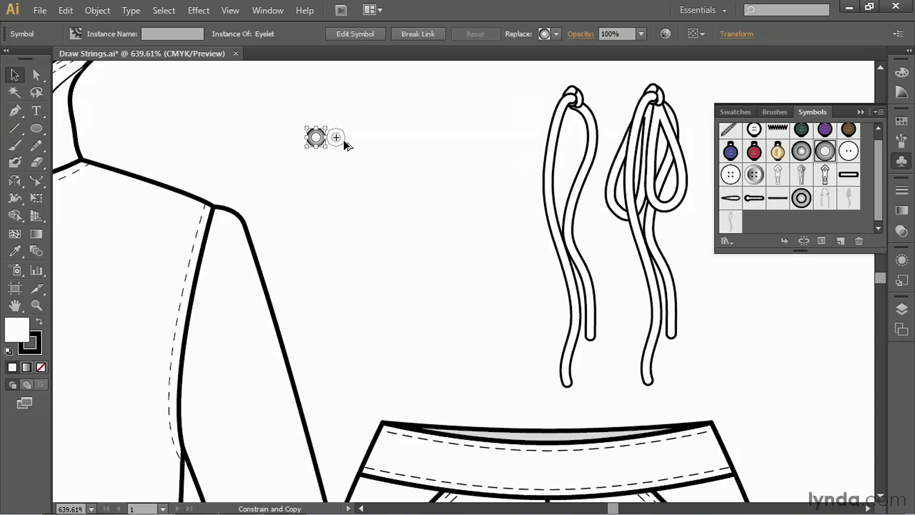
mouse_move(401, 139)
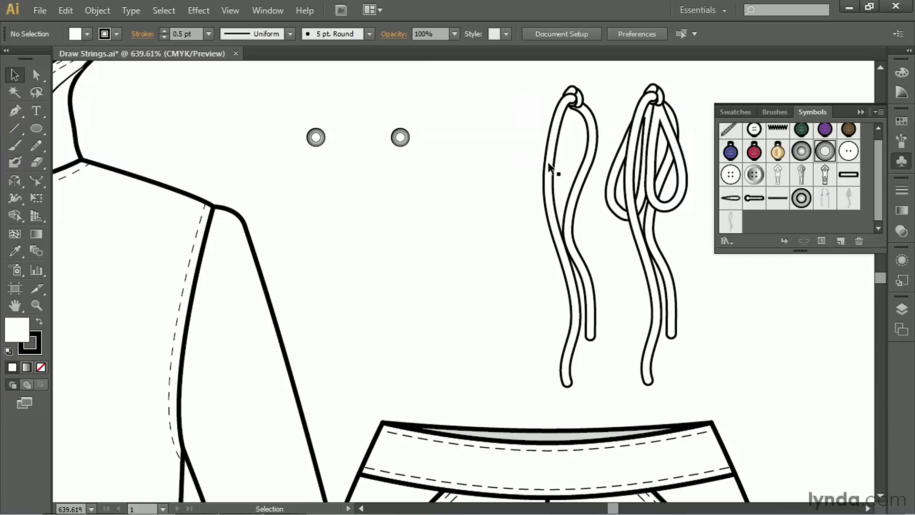
mouse_move(6, 130)
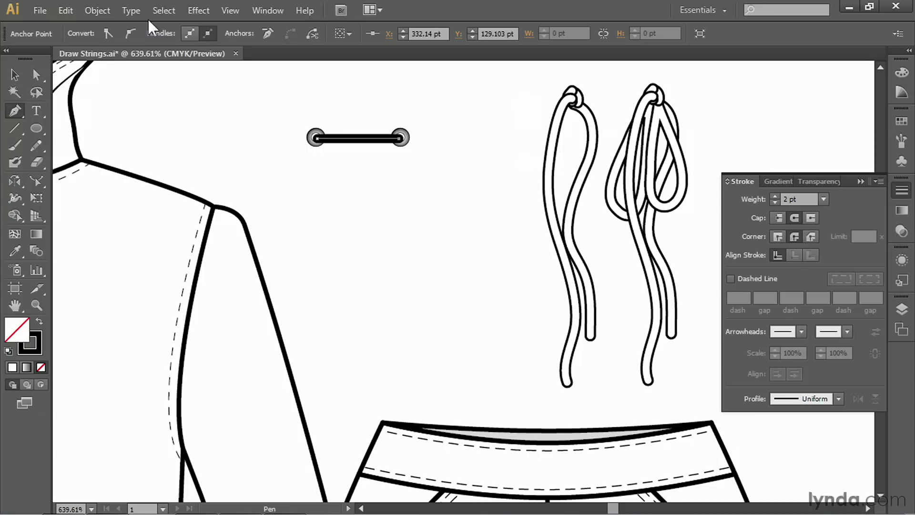
Step: Expand the cord line into a shape with a thin black outline, then deselect it
click(98, 11)
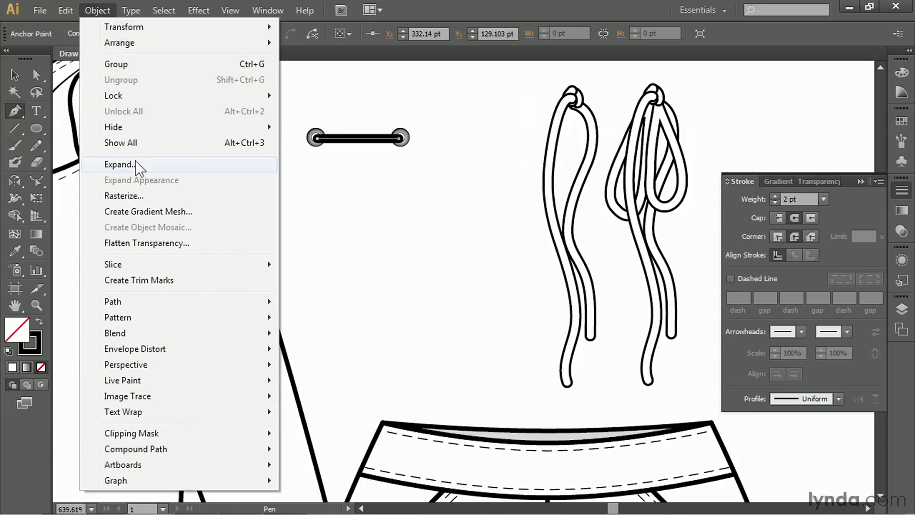
click(120, 164)
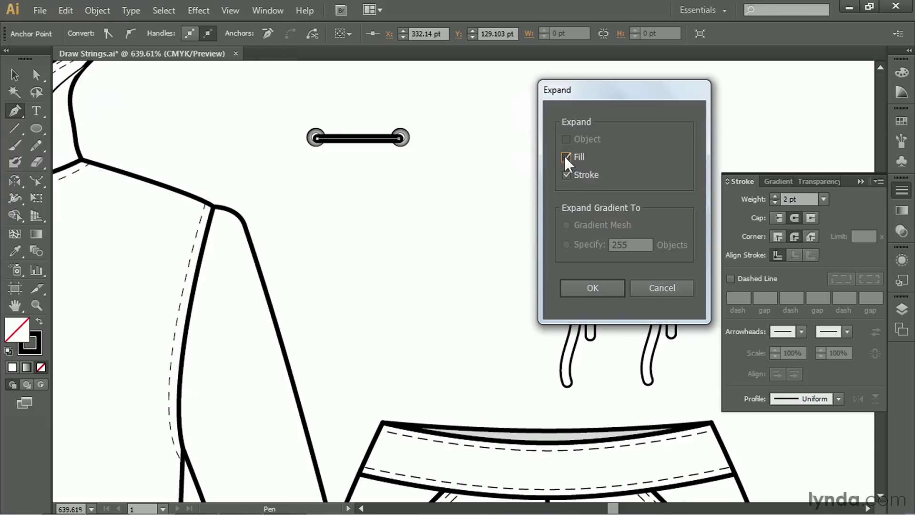
click(592, 288)
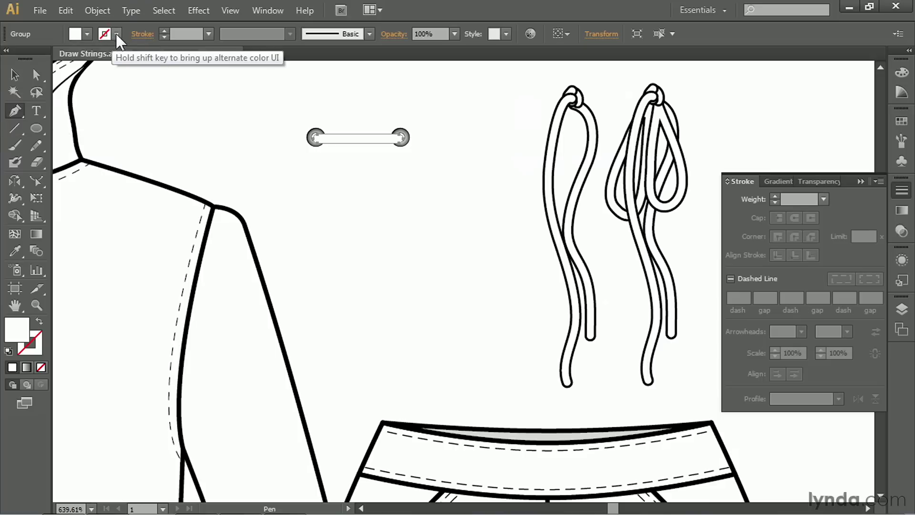
click(105, 34)
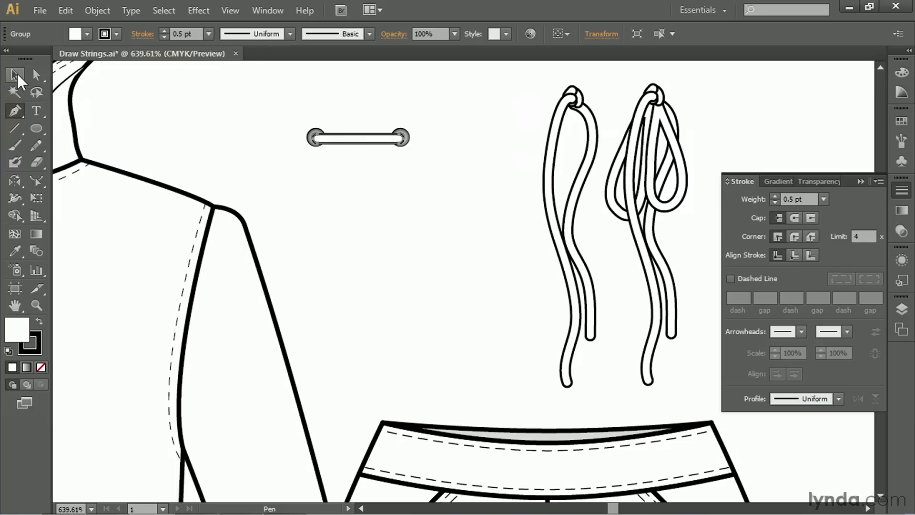
click(14, 74)
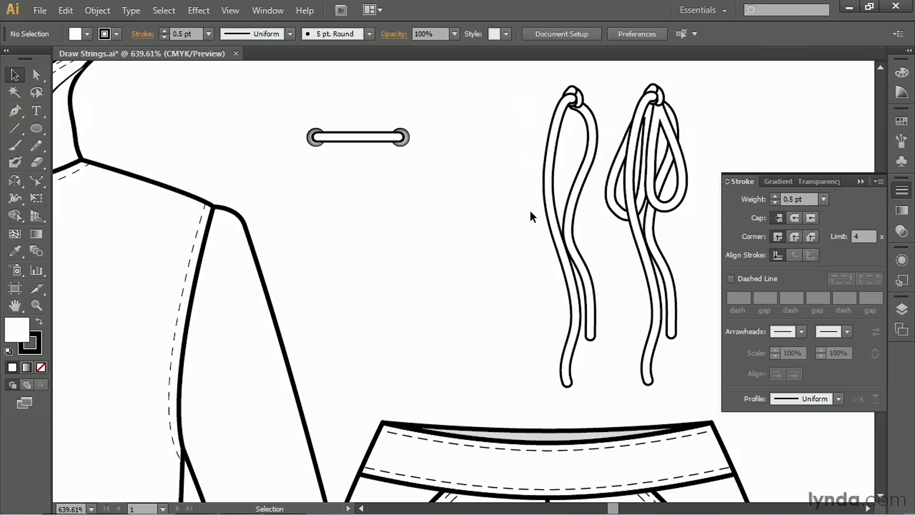
click(358, 137)
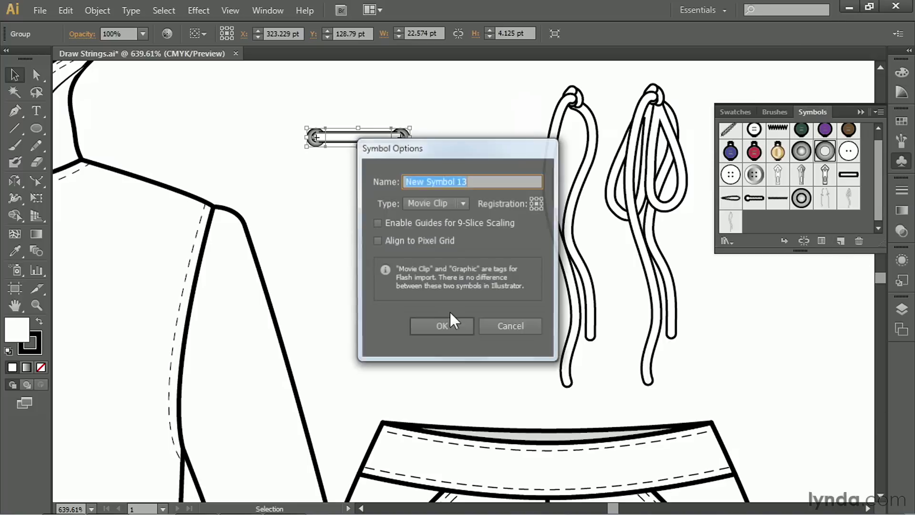
Step: Name the new symbol 'eyelet with cord' and confirm it
text(eyelet with c)
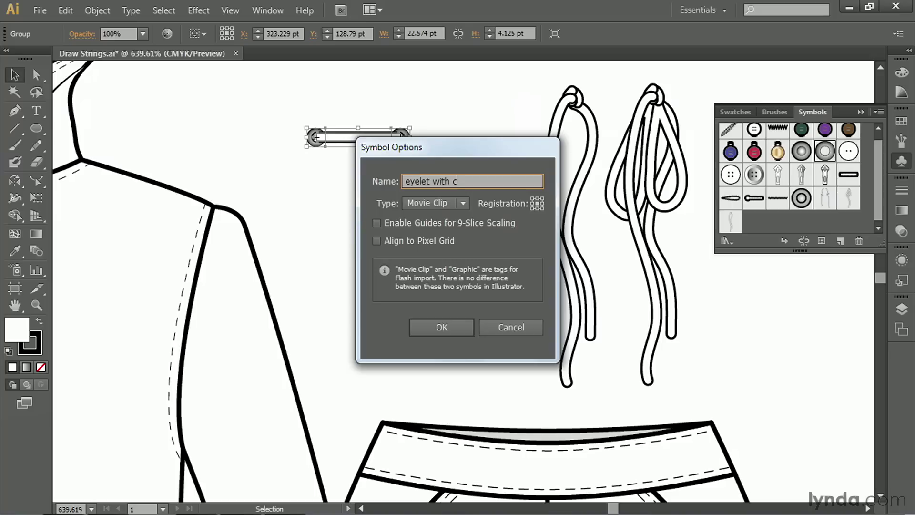
click(442, 327)
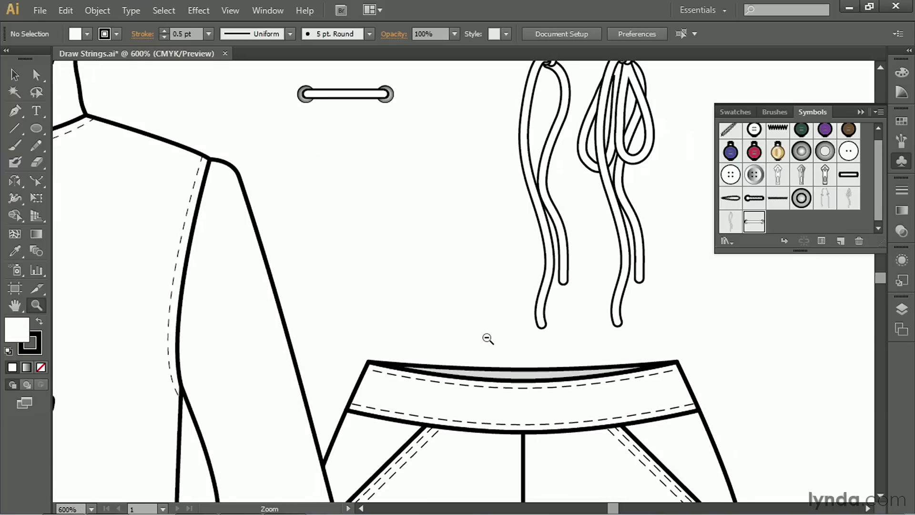
Step: Zoom out to 300% so the hoodie flat and placed symbol instances show together
click(488, 338)
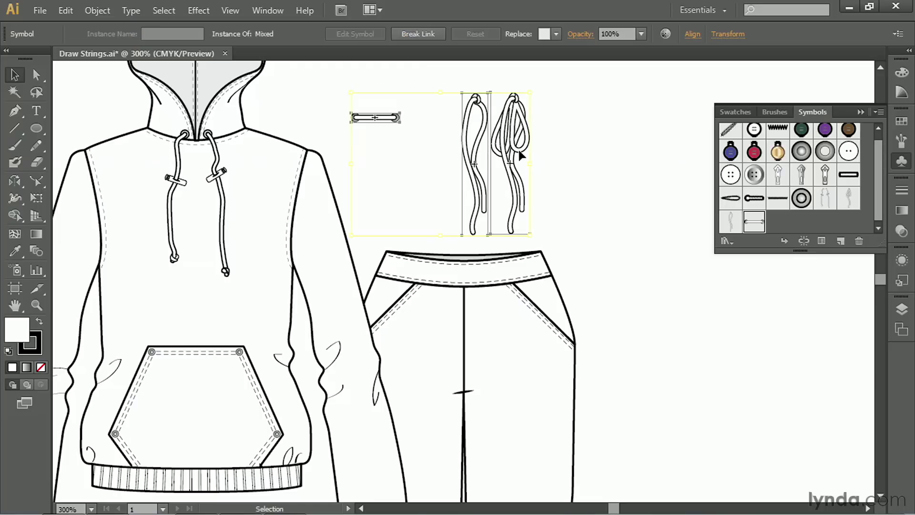
mouse_move(684, 232)
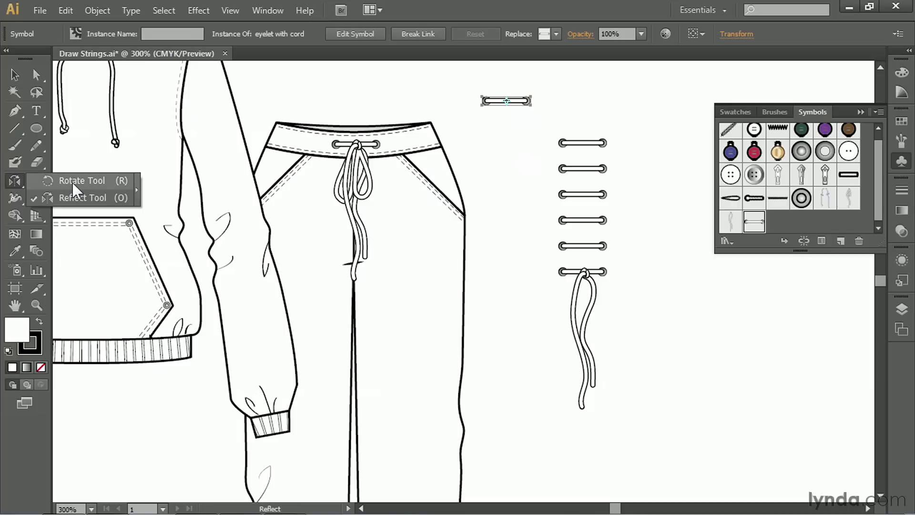
Step: Rotate an eyelet cord 45° and reflect a vertical copy to form an X
click(82, 181)
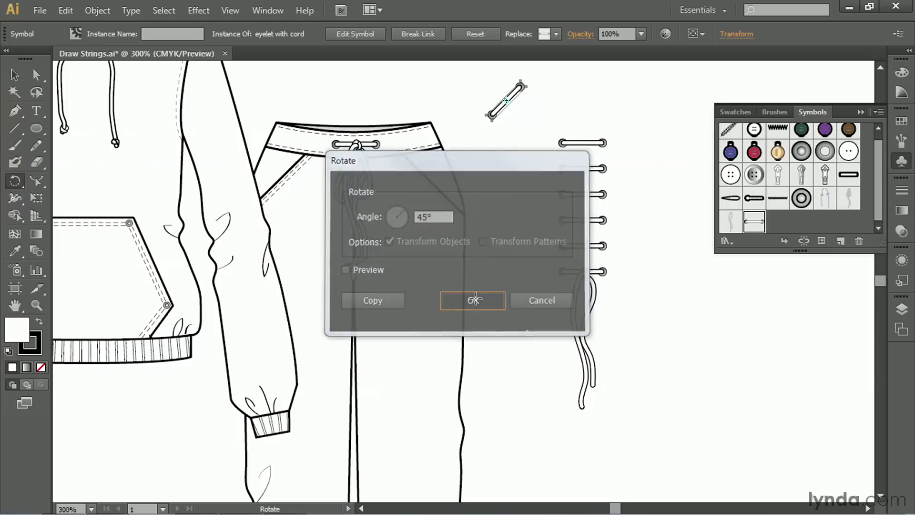
click(473, 300)
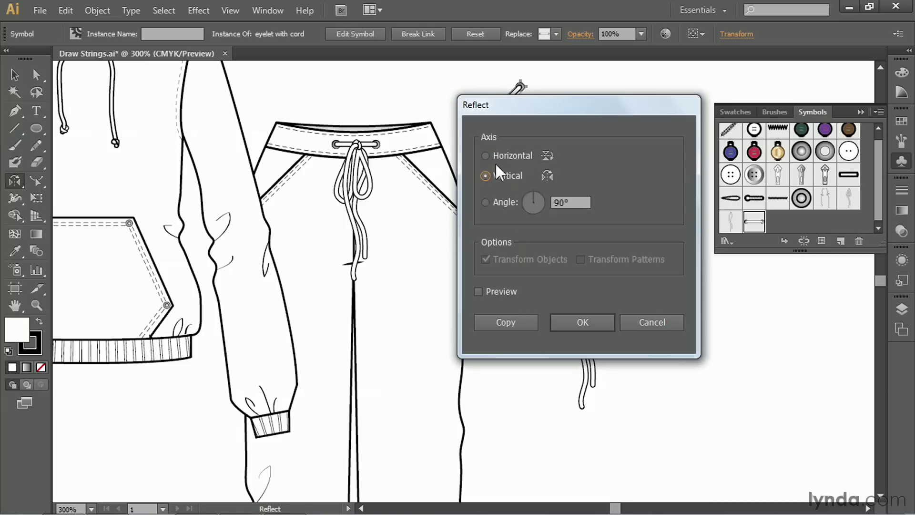
click(583, 323)
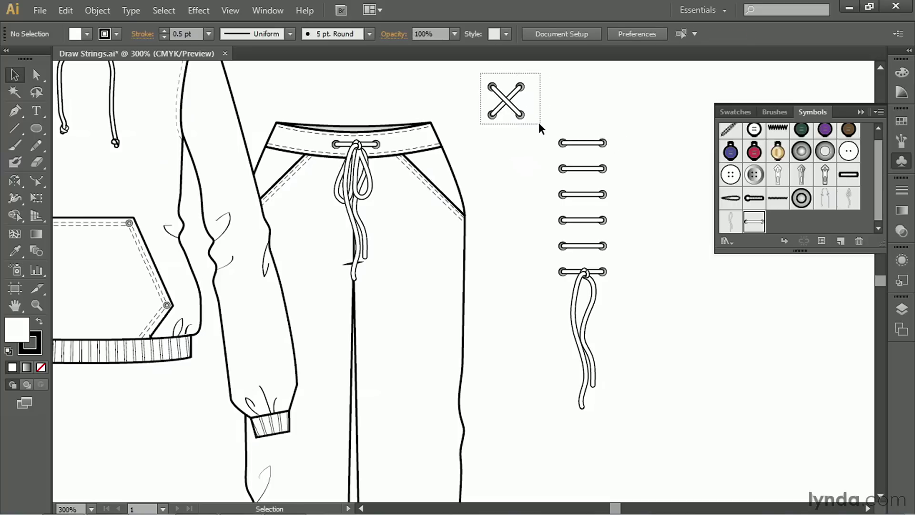
Step: Save both crossed cords as a new symbol and drag a copy just below
click(505, 100)
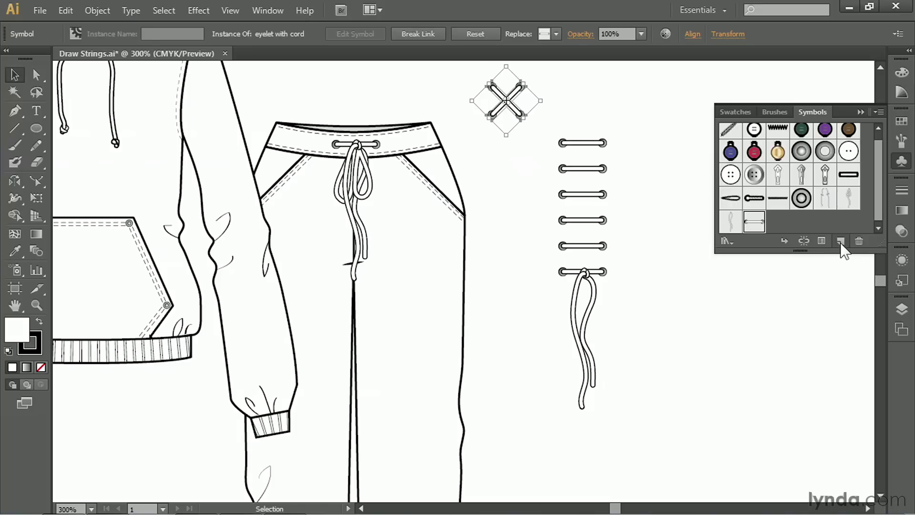
click(839, 242)
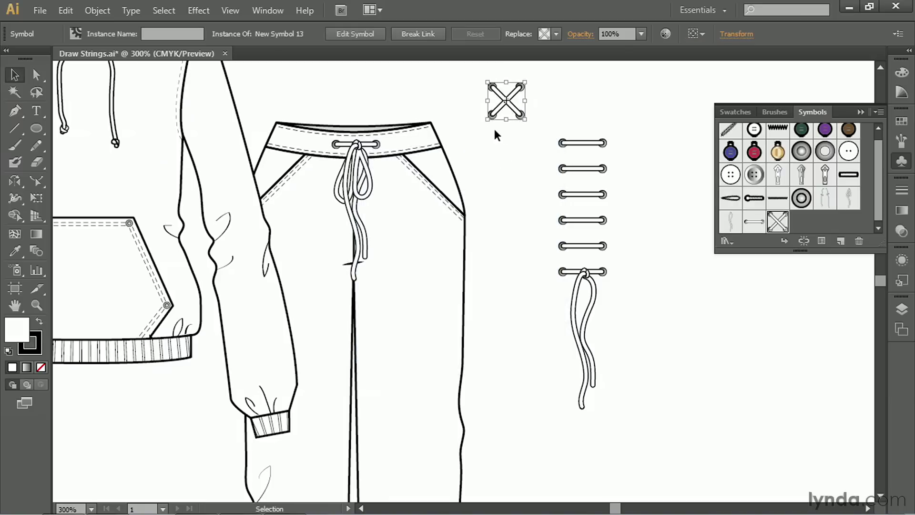
mouse_move(528, 115)
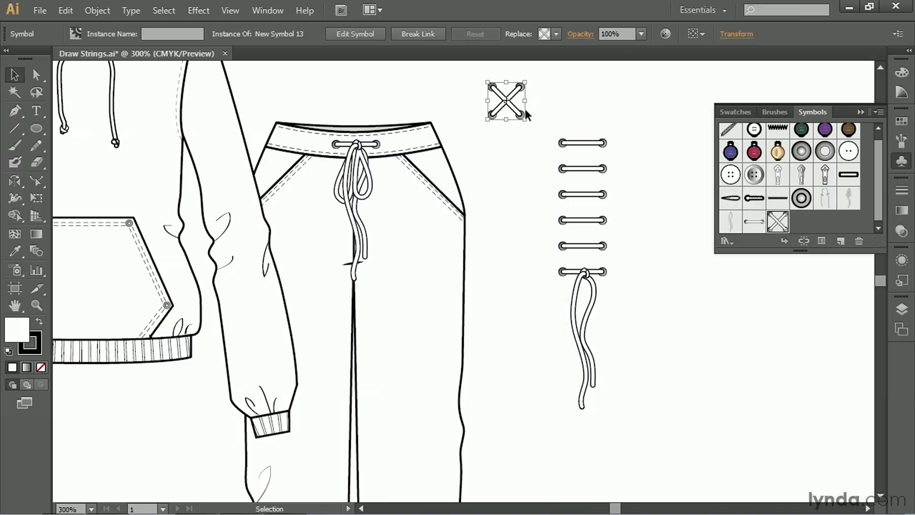
drag(506, 99, 505, 158)
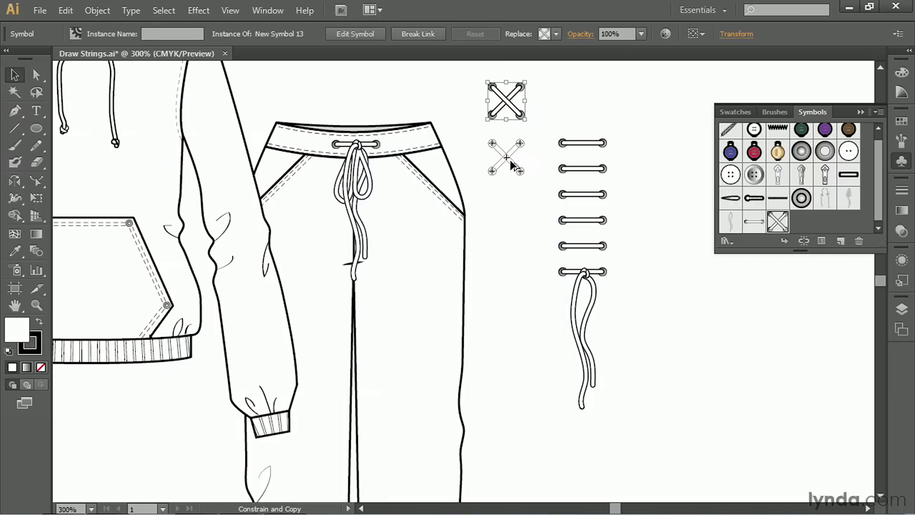